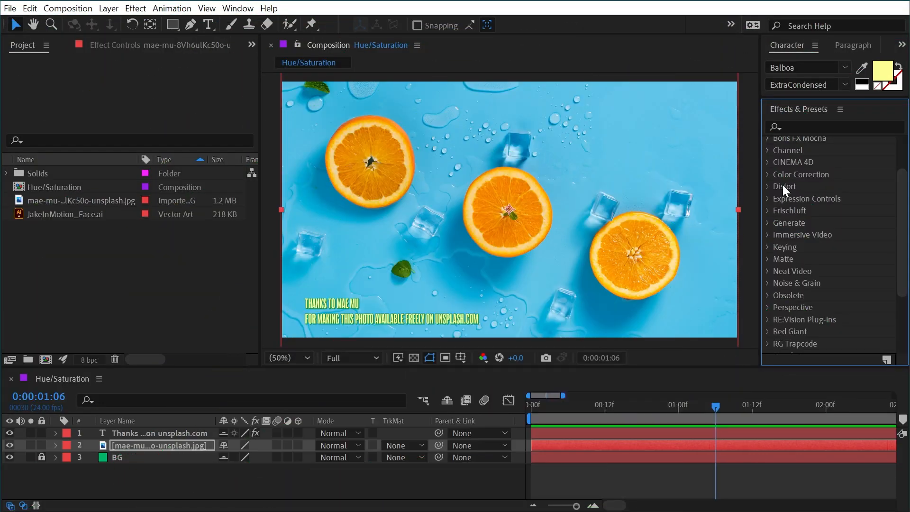
Step: Apply Hue/Saturation from the Color Correction category to the orange photo layer
left_click(802, 173)
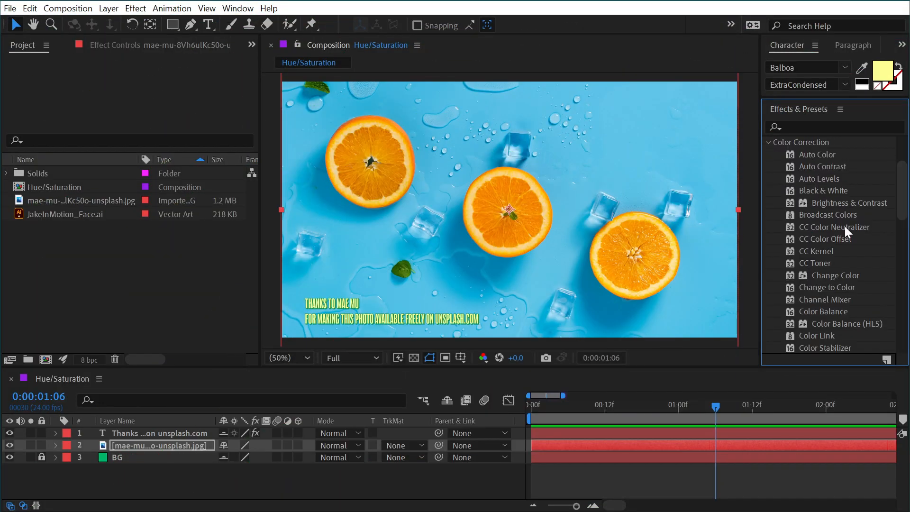
scroll("down", 3)
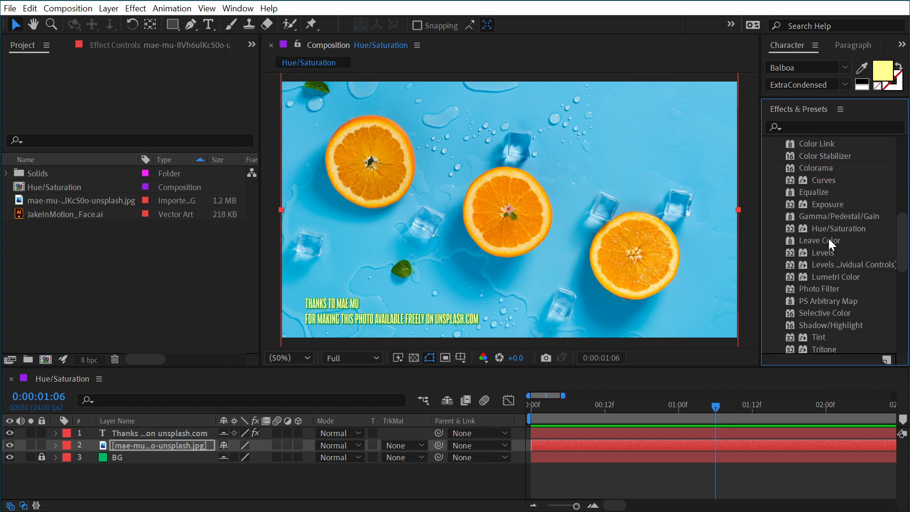
double_click(840, 228)
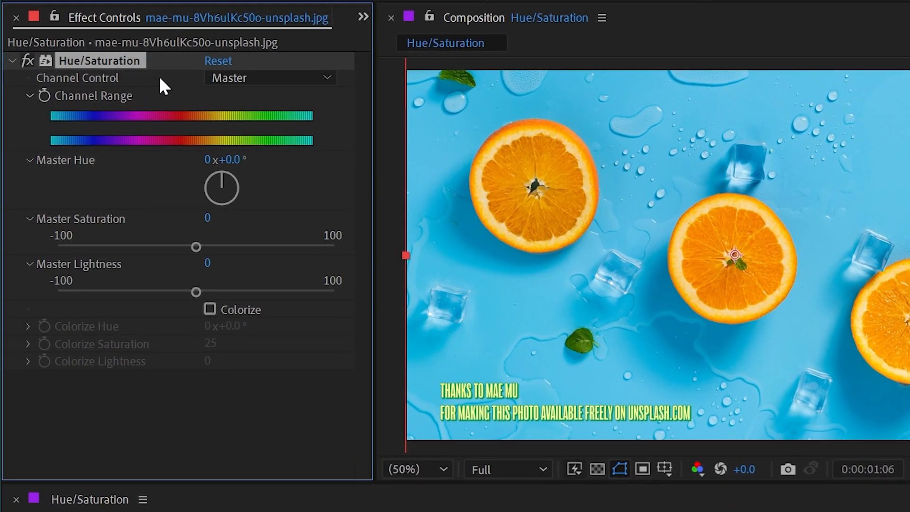
left_click(269, 78)
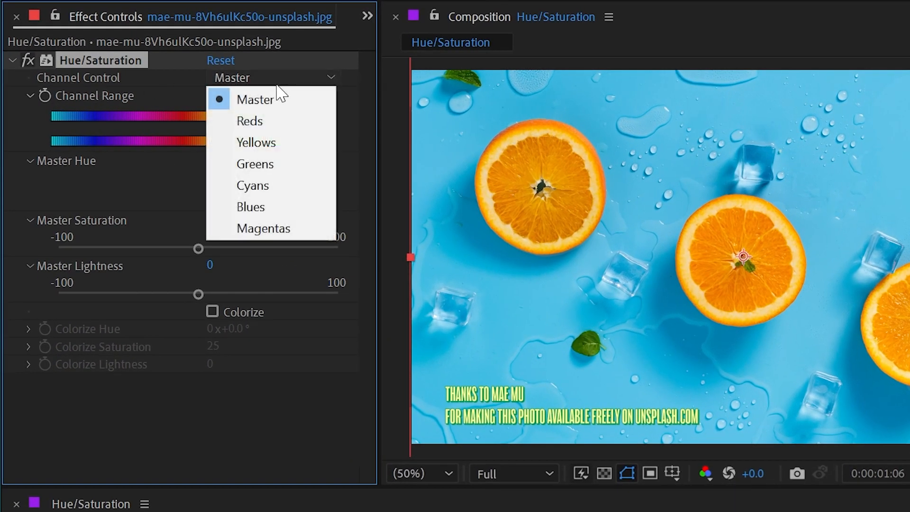
mouse_move(256, 142)
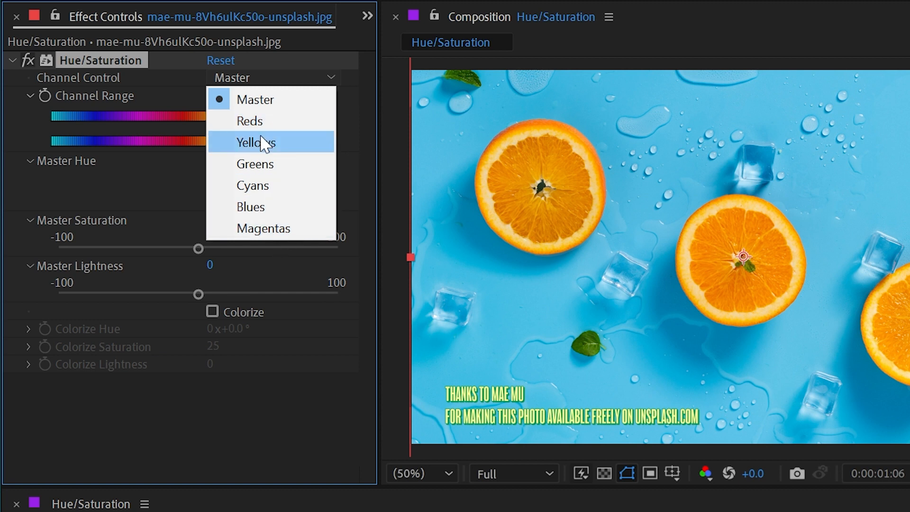
left_click(255, 99)
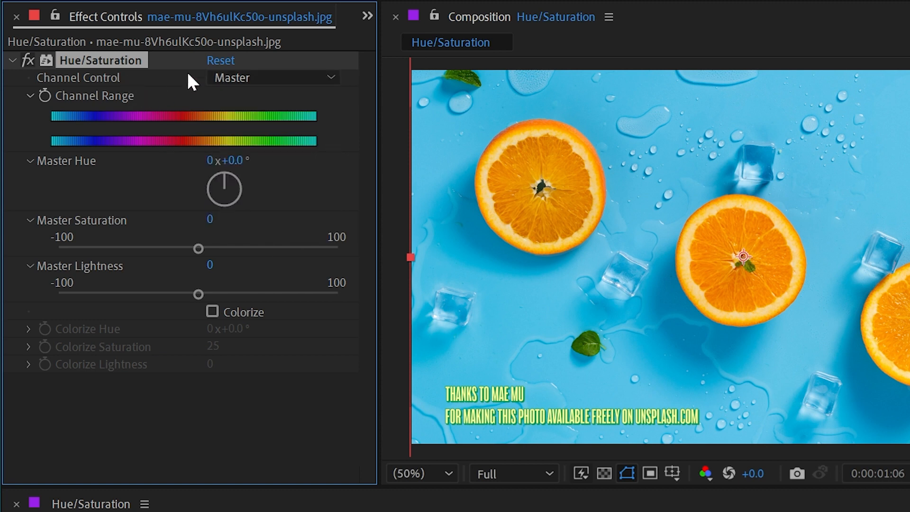
mouse_move(225, 168)
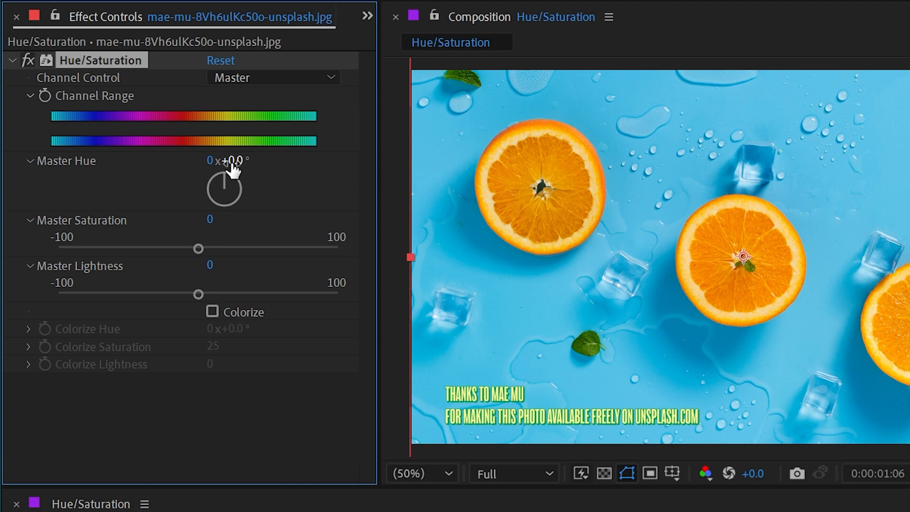
Step: Scrub Master Hue back and forth, turning the oranges yellow-green, then green
left_click_drag(230, 160, 244, 160)
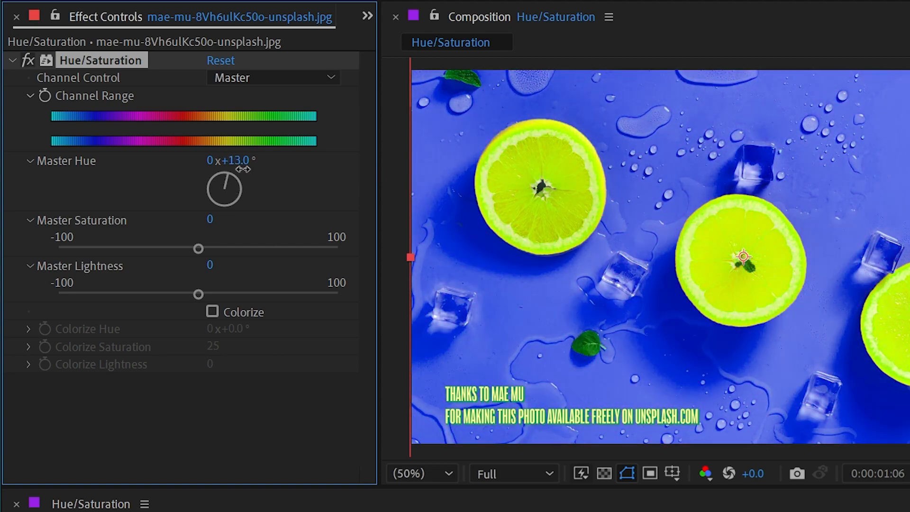
left_click_drag(244, 168, 174, 169)
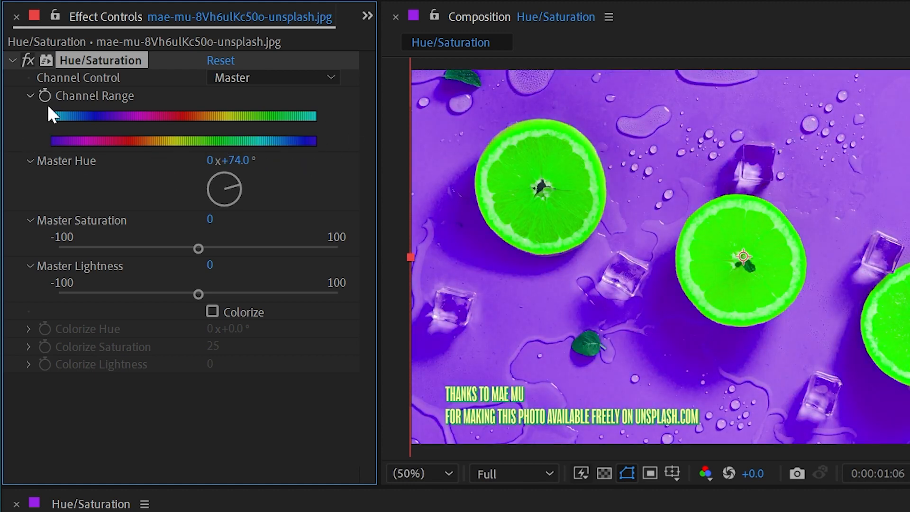
mouse_move(255, 142)
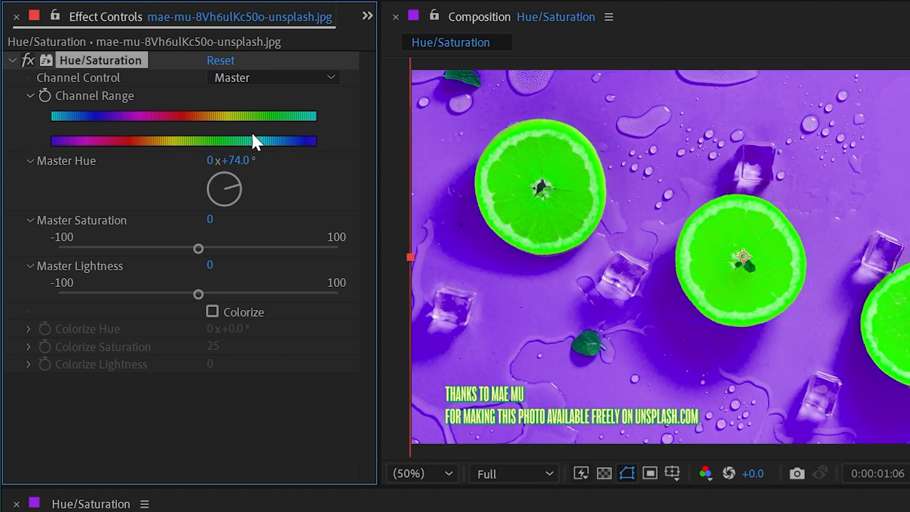
mouse_move(134, 119)
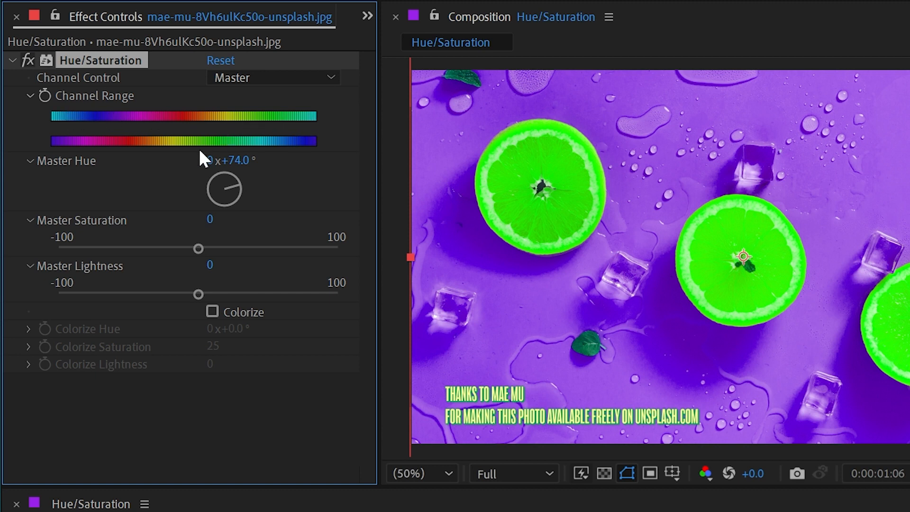
mouse_move(193, 124)
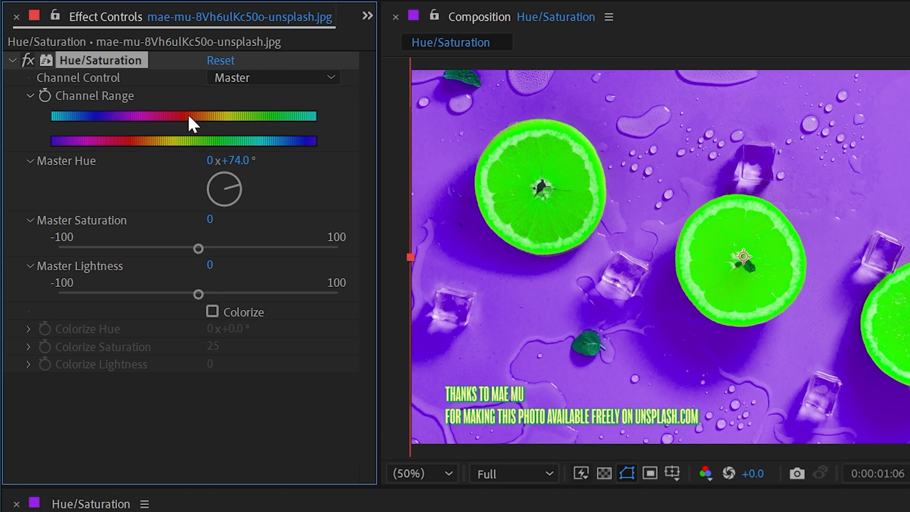
mouse_move(276, 127)
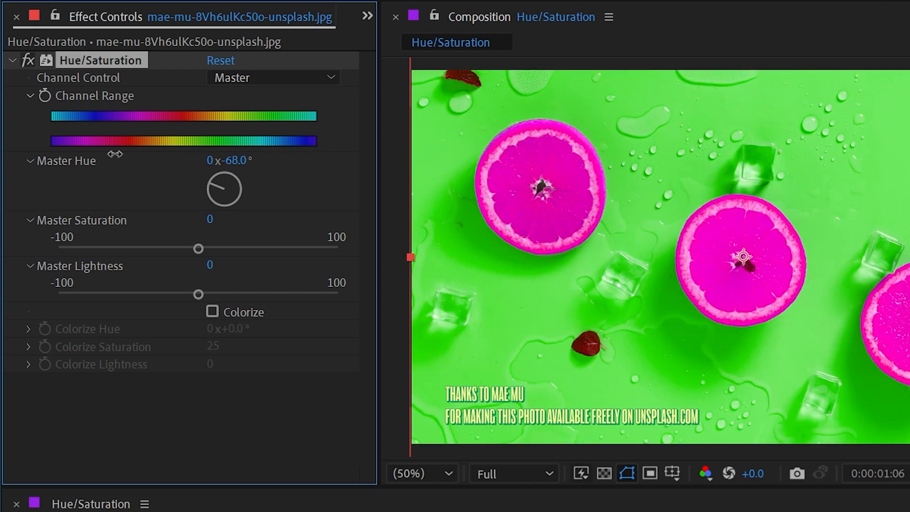
left_click_drag(116, 160, 140, 161)
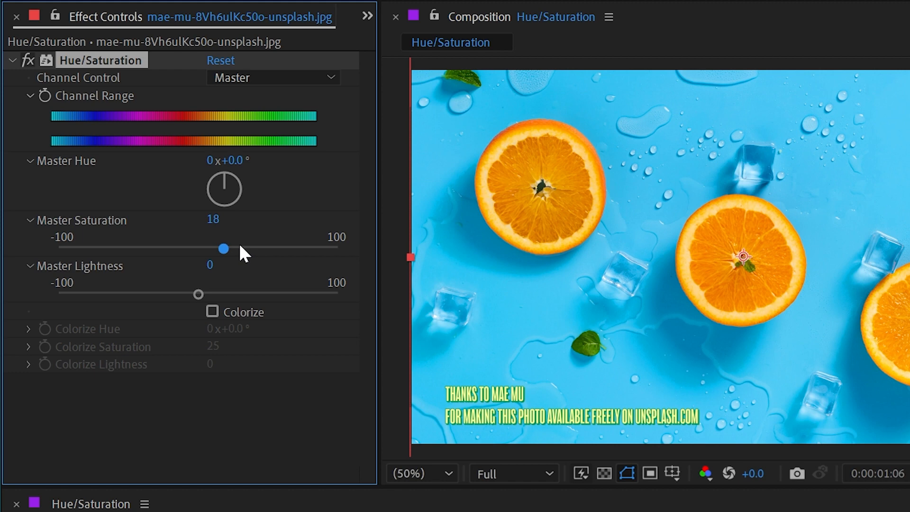
Step: Reset the Hue/Saturation effect so Master Hue returns to 0°
left_click(219, 60)
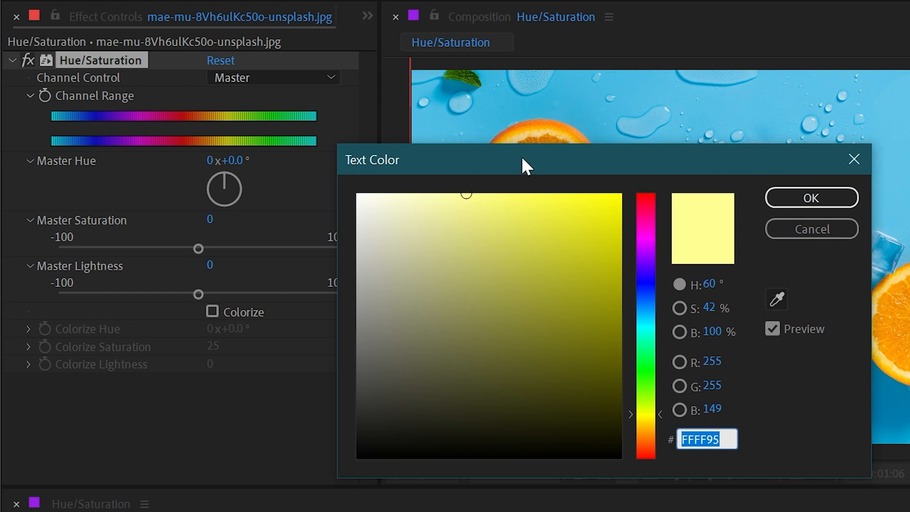
Step: Open the caption's fill colour picker and set the hue to 43° (FFE195)
left_click(527, 211)
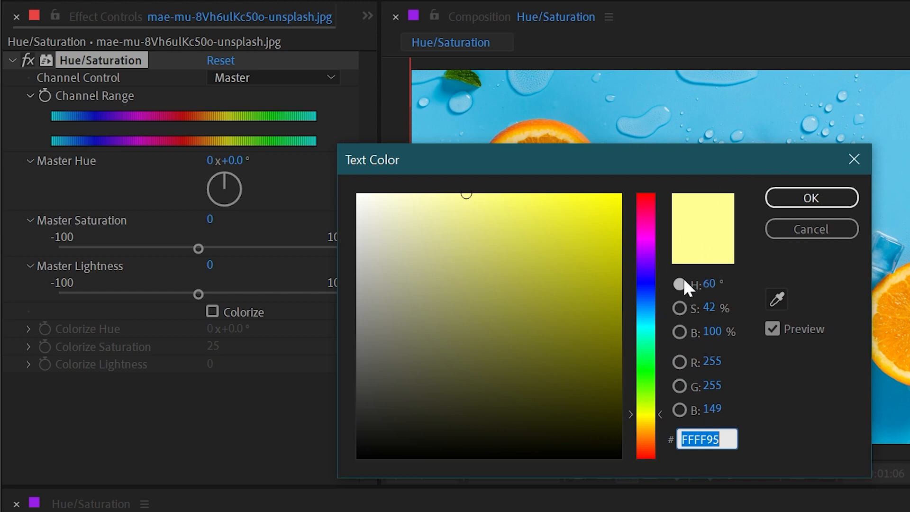
mouse_move(710, 331)
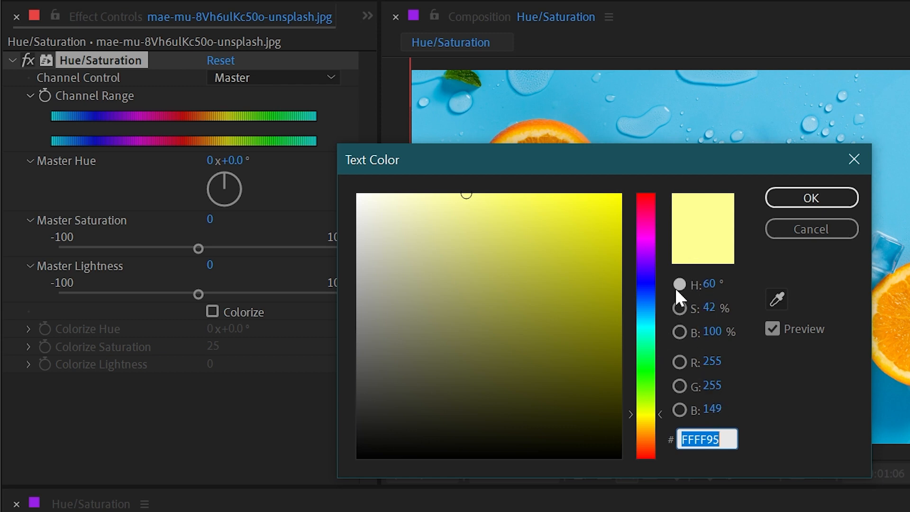
left_click(680, 284)
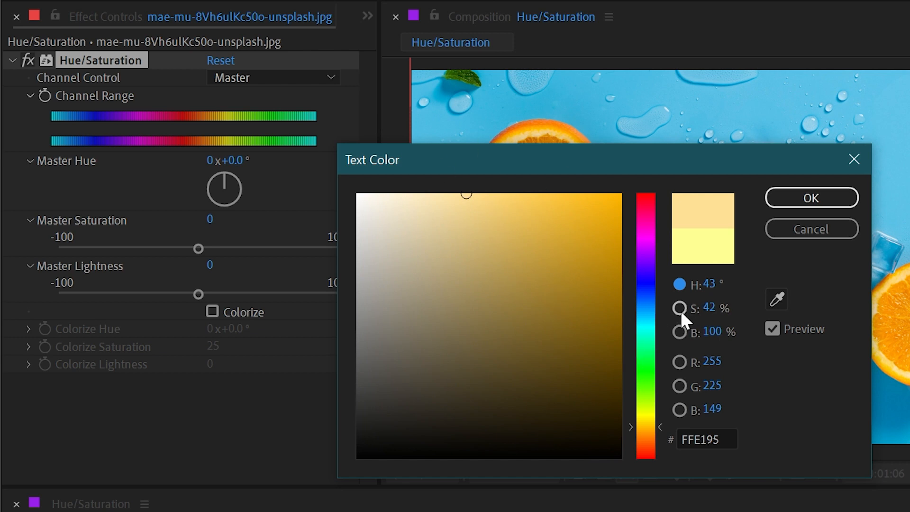
Step: Try yellow, blue and green in the colour picker, ending on medium green 52D048
left_click(680, 307)
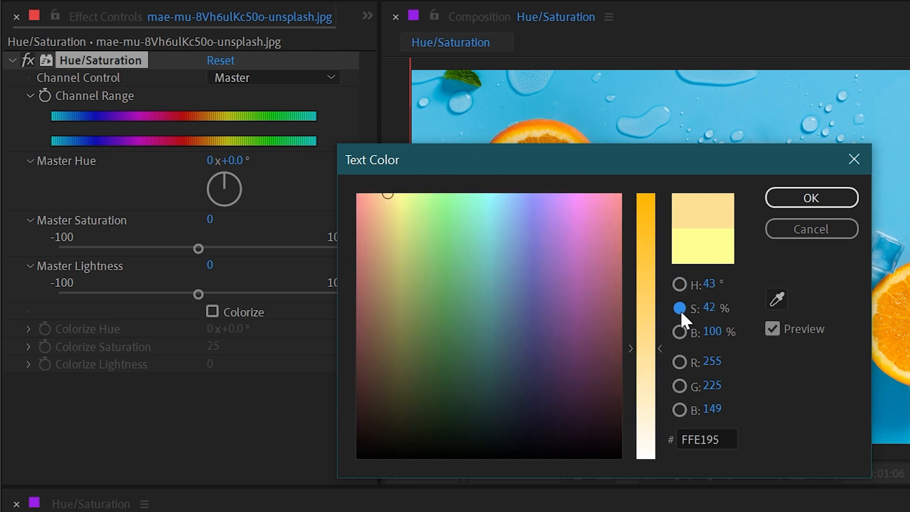
mouse_move(682, 283)
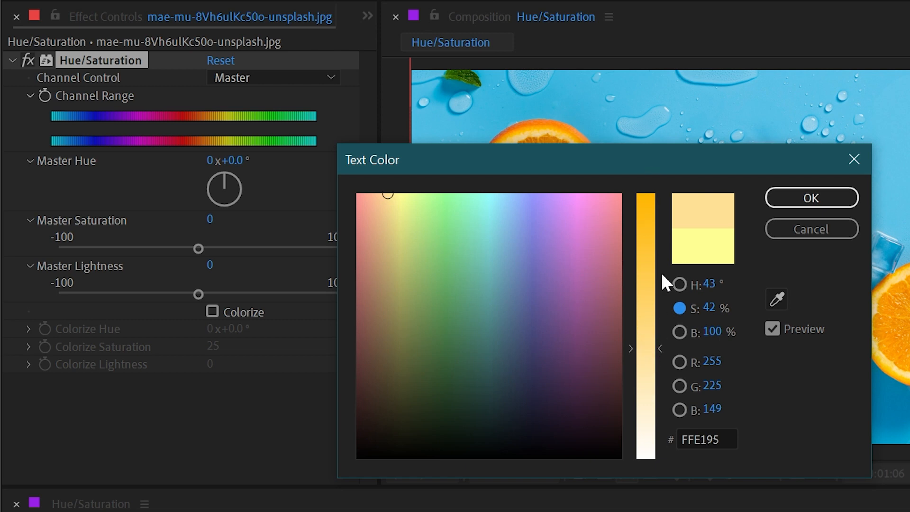
mouse_move(653, 310)
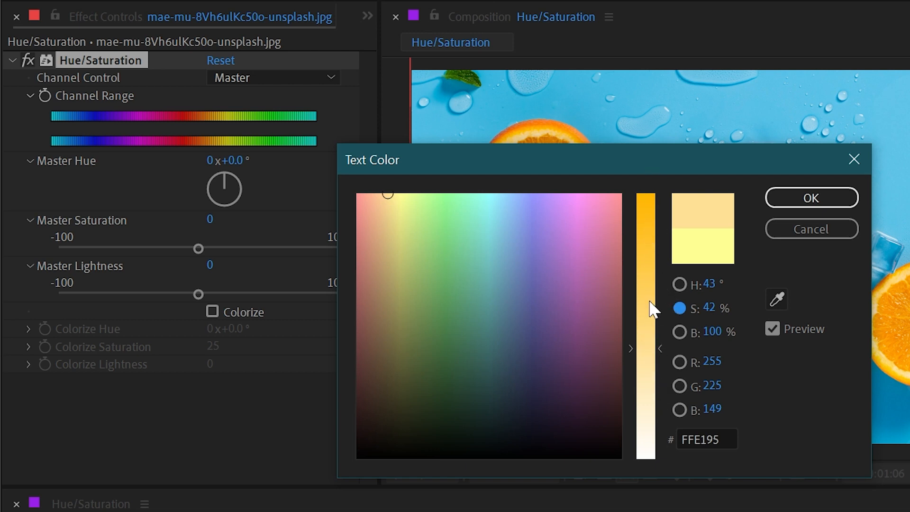
left_click(392, 213)
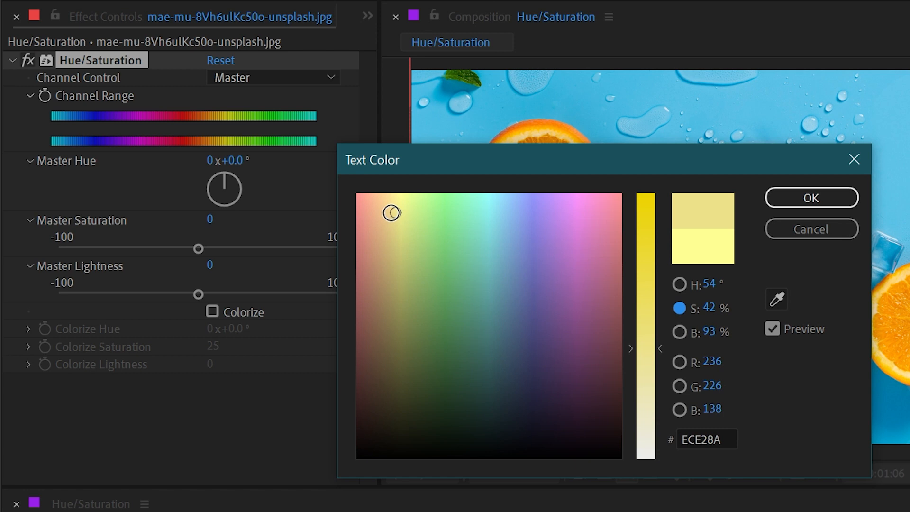
left_click(645, 226)
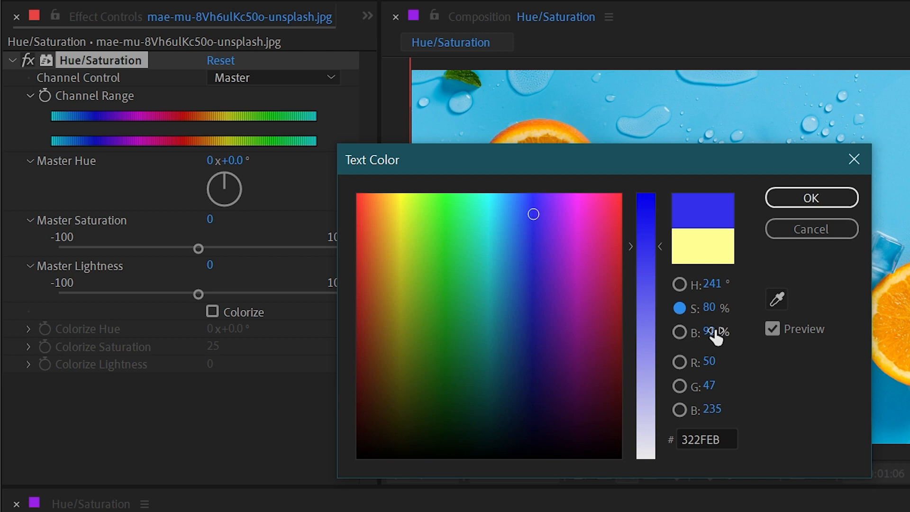
left_click(411, 226)
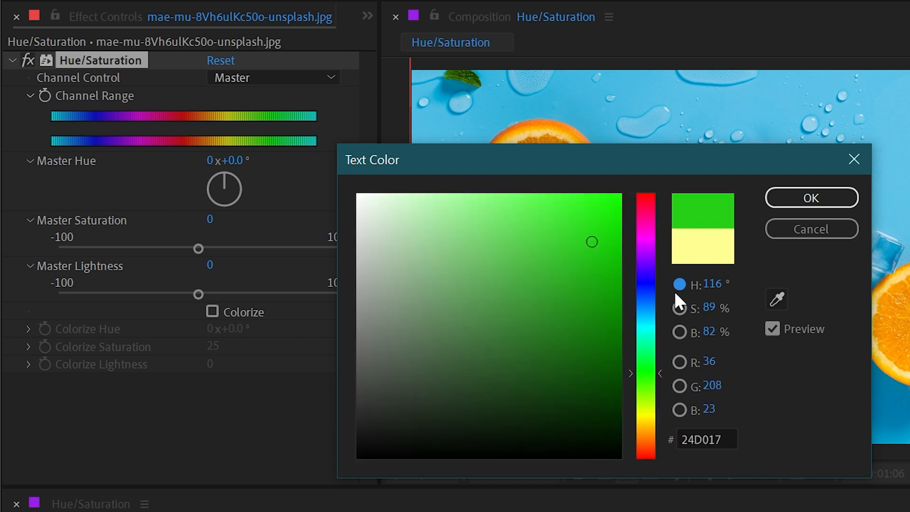
left_click(680, 308)
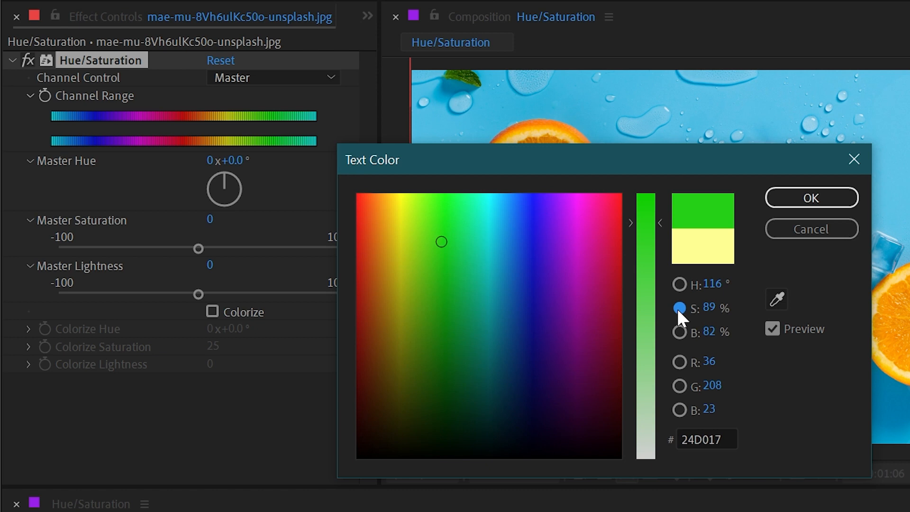
left_click(491, 281)
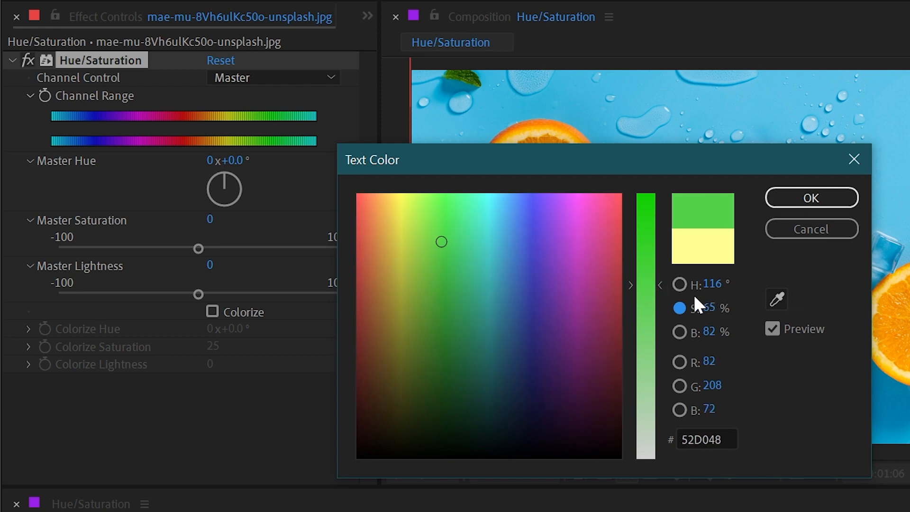
mouse_move(240, 209)
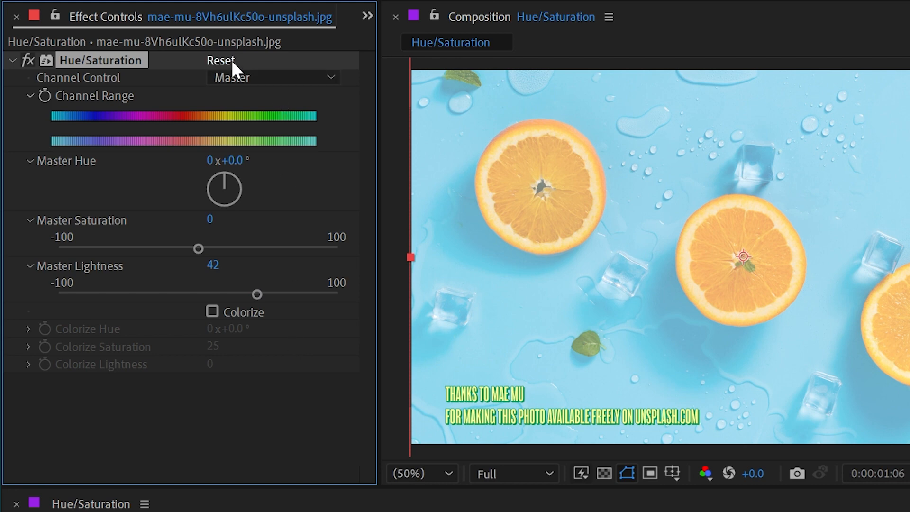
Step: Reset Hue/Saturation to defaults and turn on Colorize
left_click(220, 60)
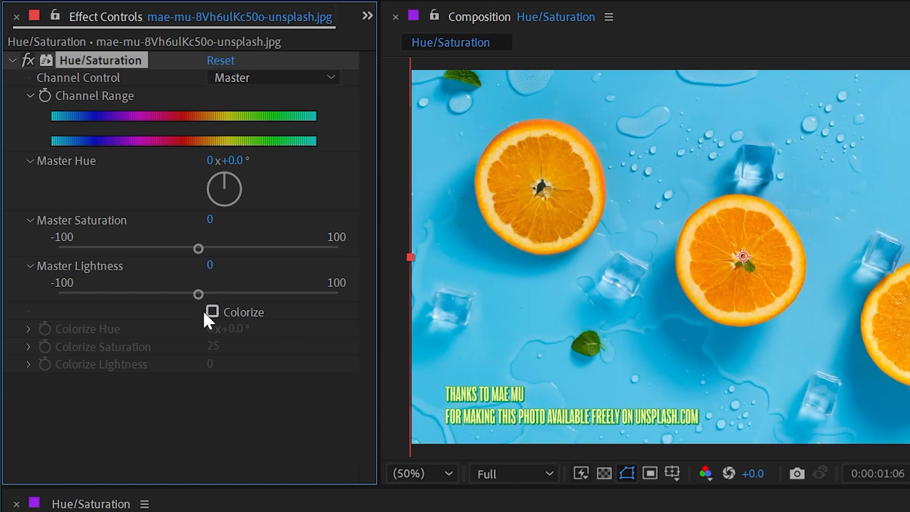
left_click(212, 312)
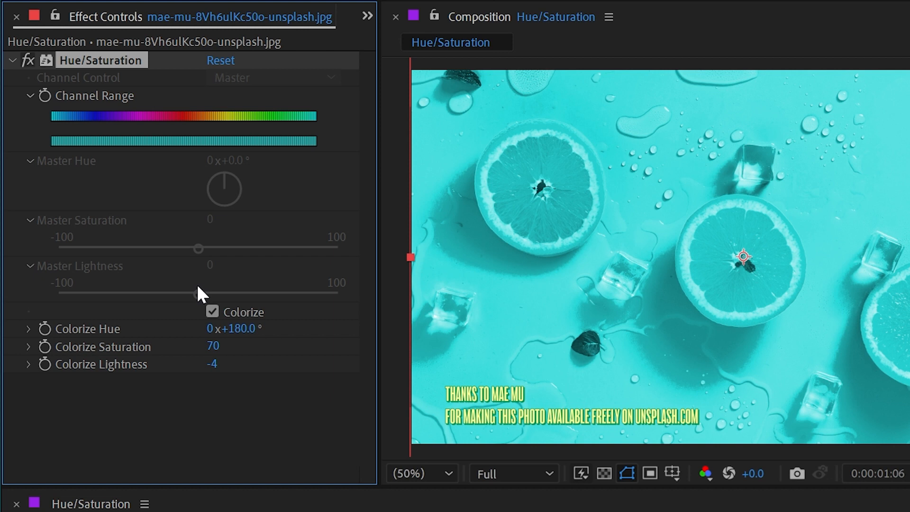
mouse_move(296, 120)
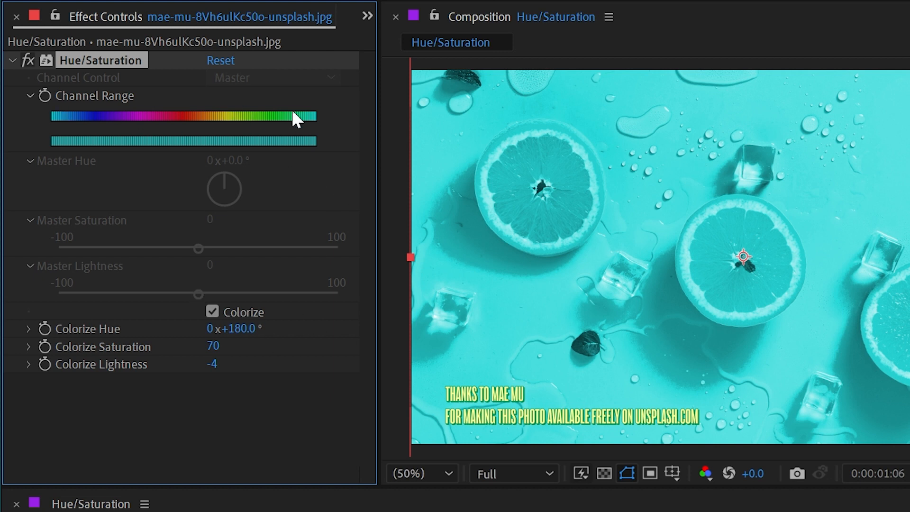
mouse_move(293, 184)
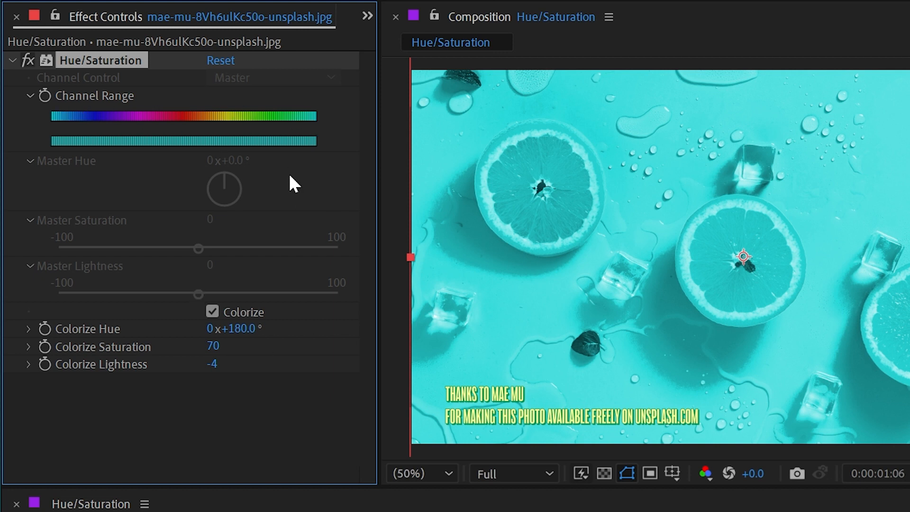
mouse_move(197, 209)
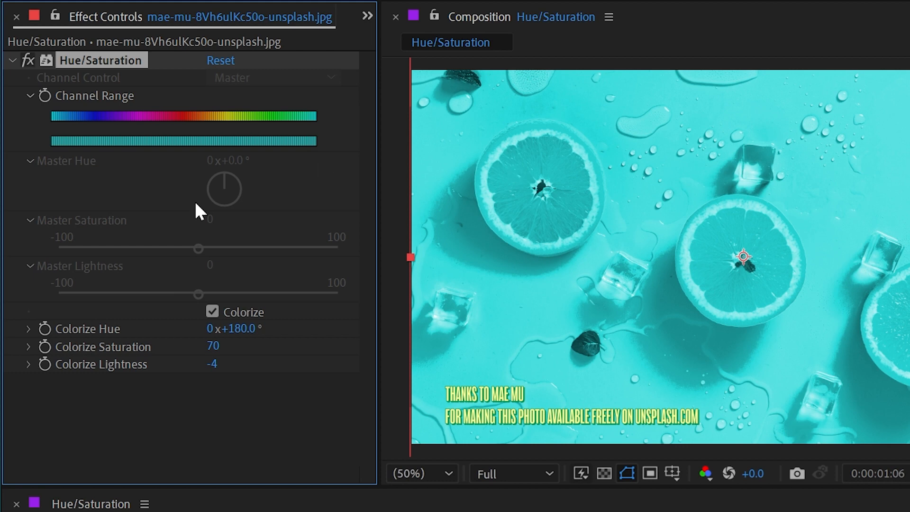
mouse_move(311, 119)
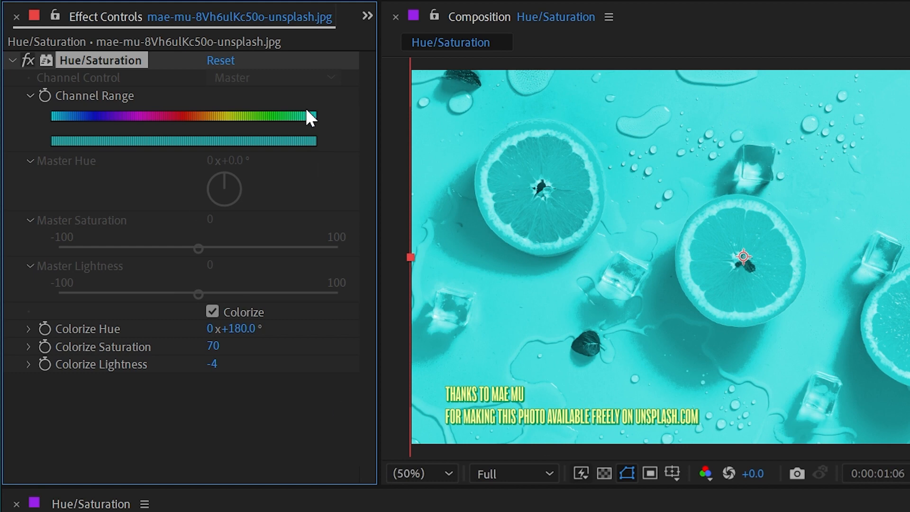
Step: Reset the effect and pick Yellows from the Channel Control list
left_click(213, 313)
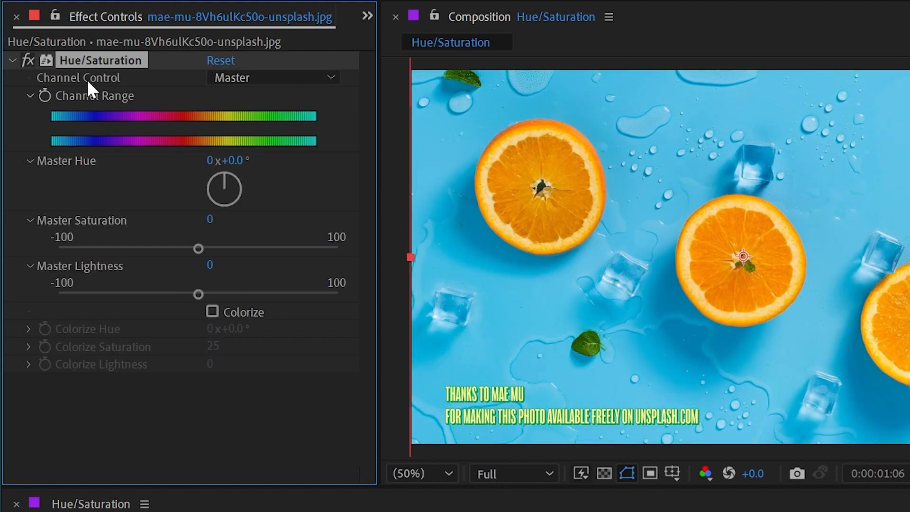
left_click(273, 77)
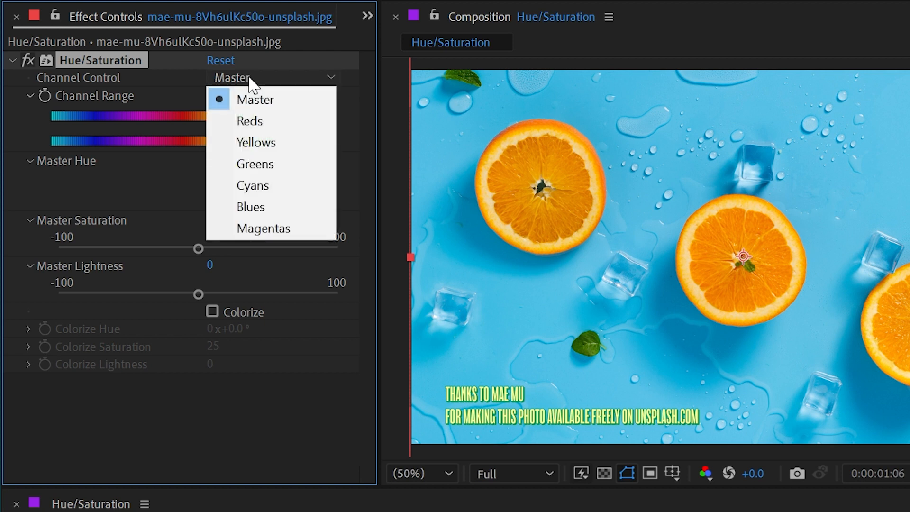
mouse_move(383, 78)
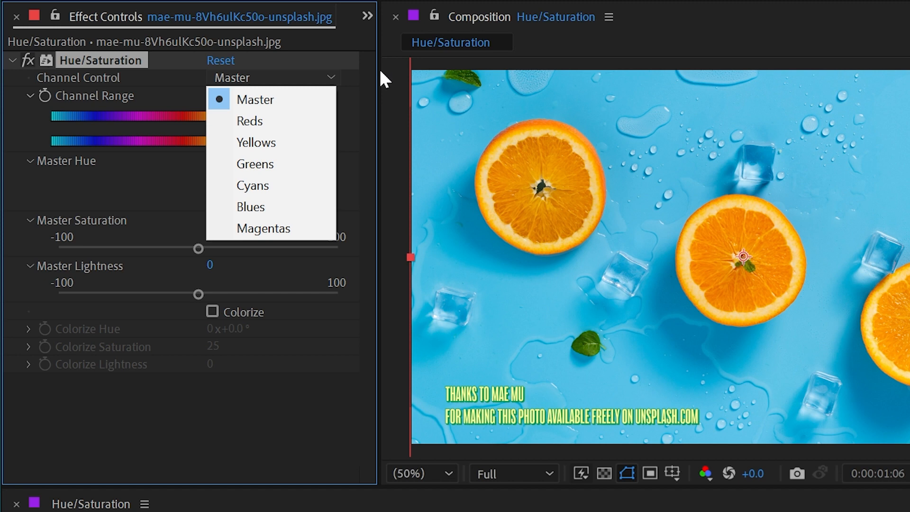
left_click(256, 142)
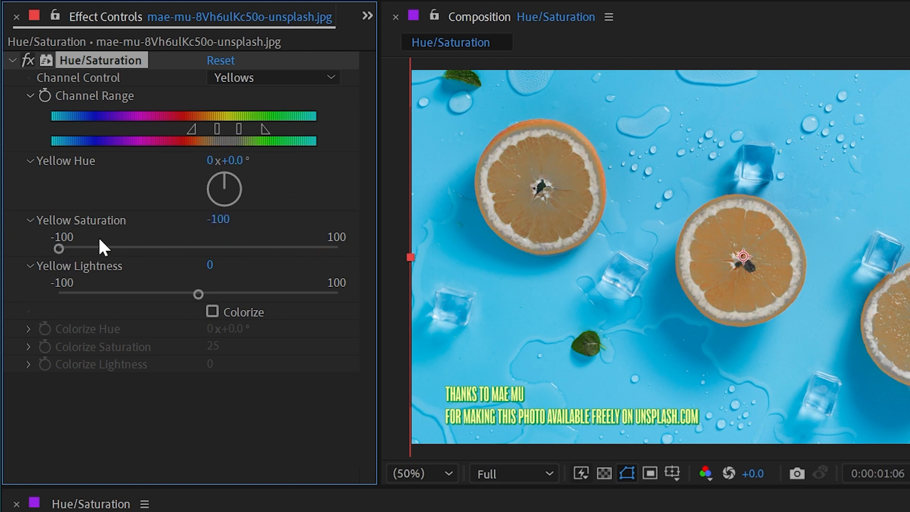
mouse_move(243, 152)
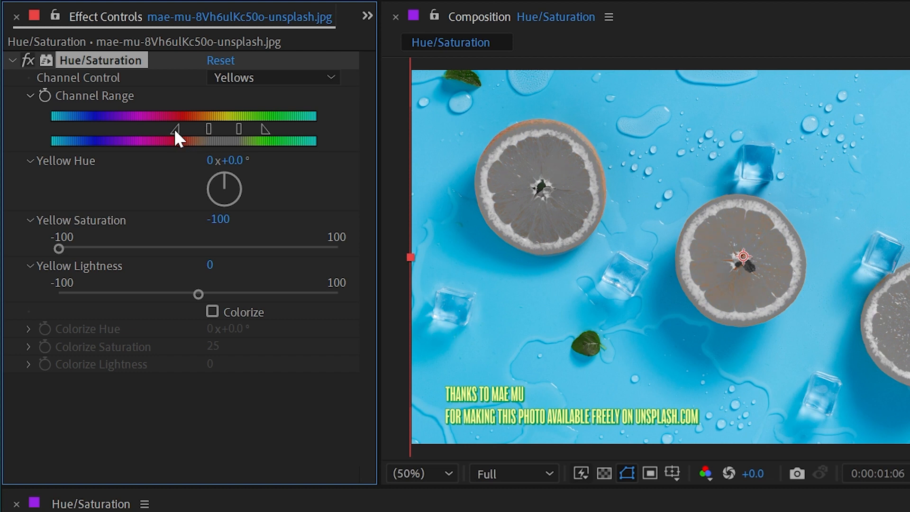
Step: Widen the Yellows channel range and its falloff toward red until the slices turn grey
left_click_drag(177, 130, 155, 130)
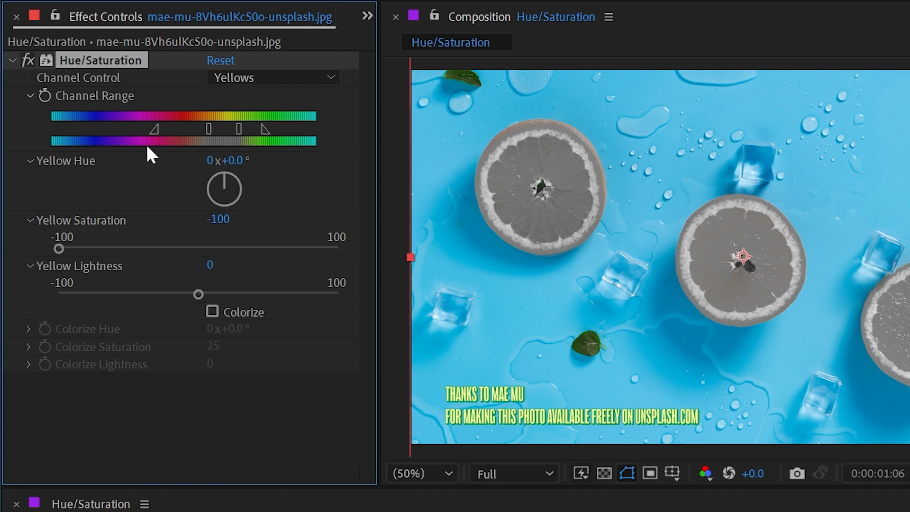
mouse_move(204, 150)
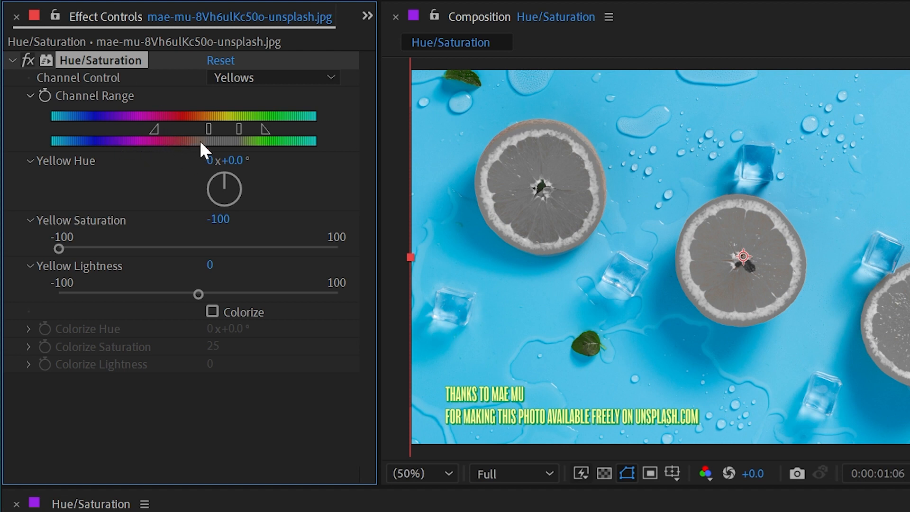
left_click_drag(207, 128, 194, 129)
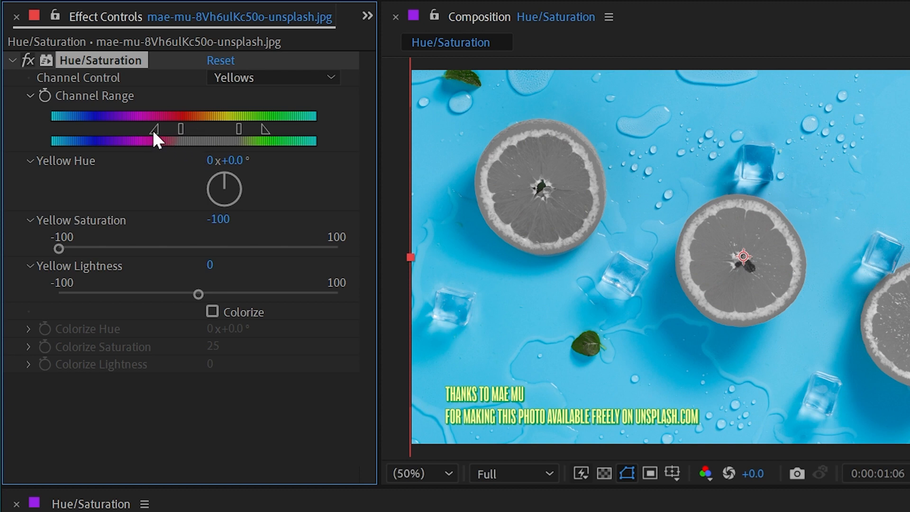
left_click_drag(156, 130, 116, 130)
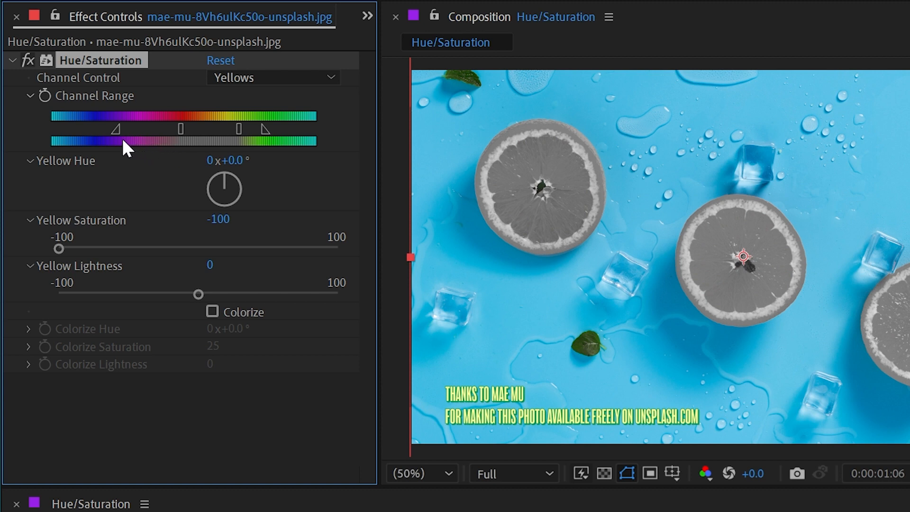
mouse_move(185, 150)
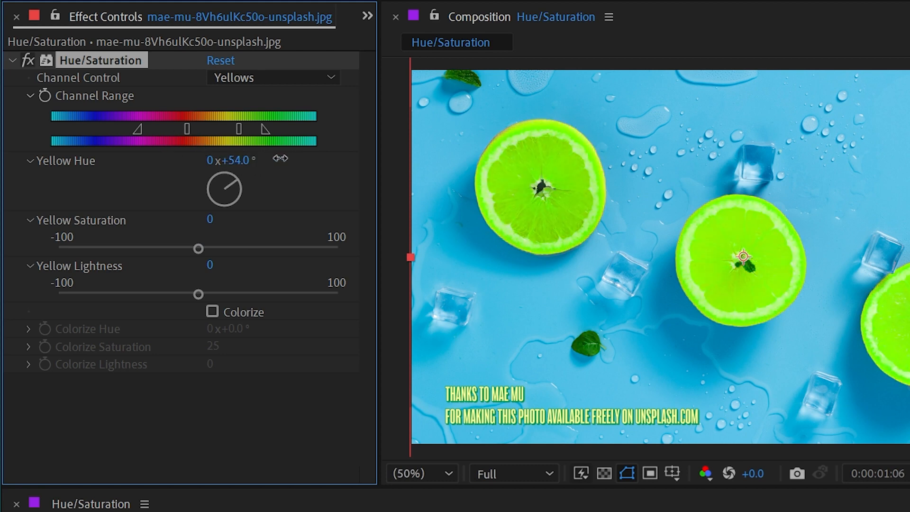
Step: Drag Yellow Hue to -126° and Yellow Saturation to -45
left_click_drag(229, 161, 125, 153)
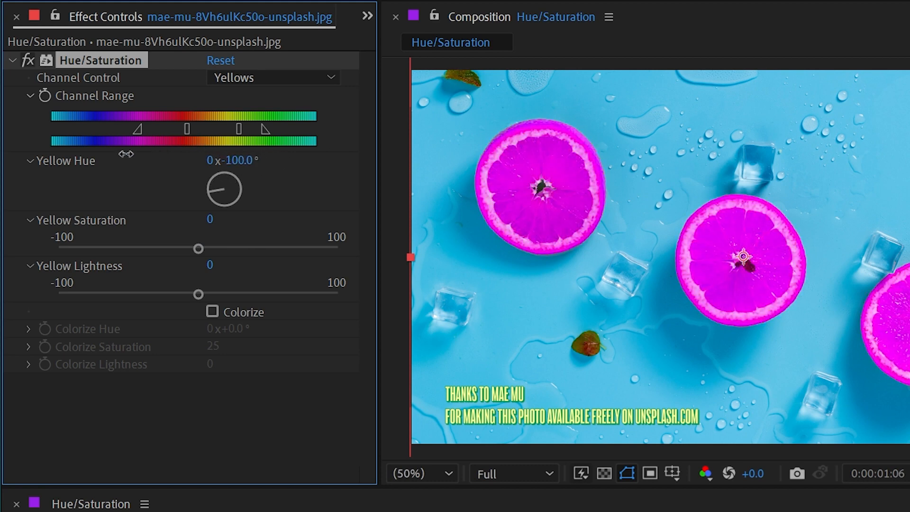
left_click_drag(223, 189, 197, 197)
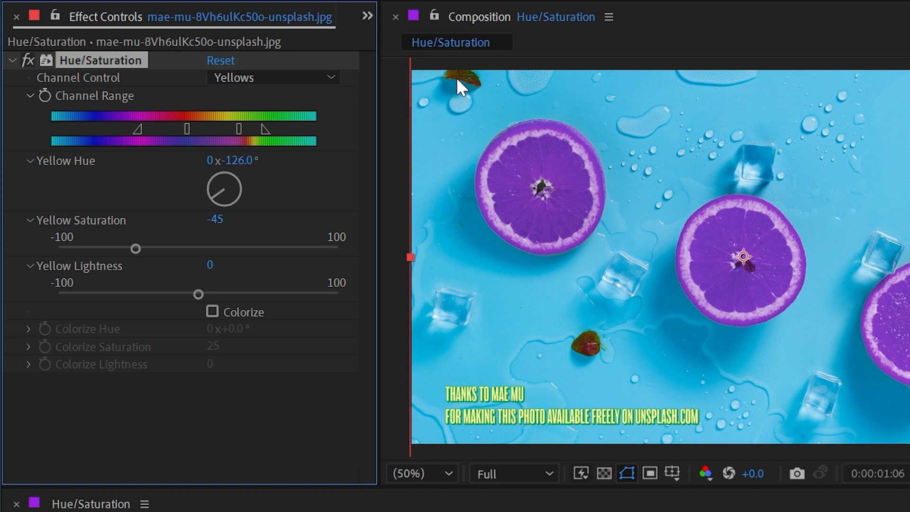
mouse_move(574, 354)
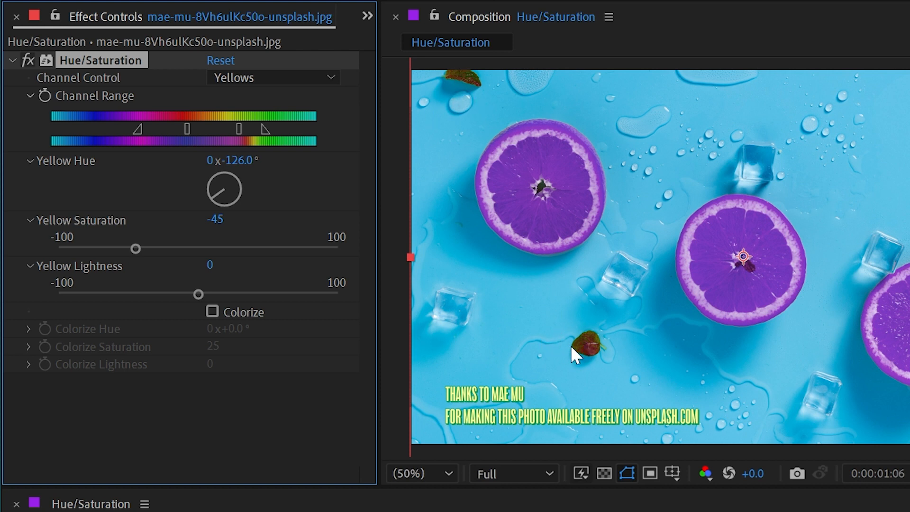
mouse_move(250, 137)
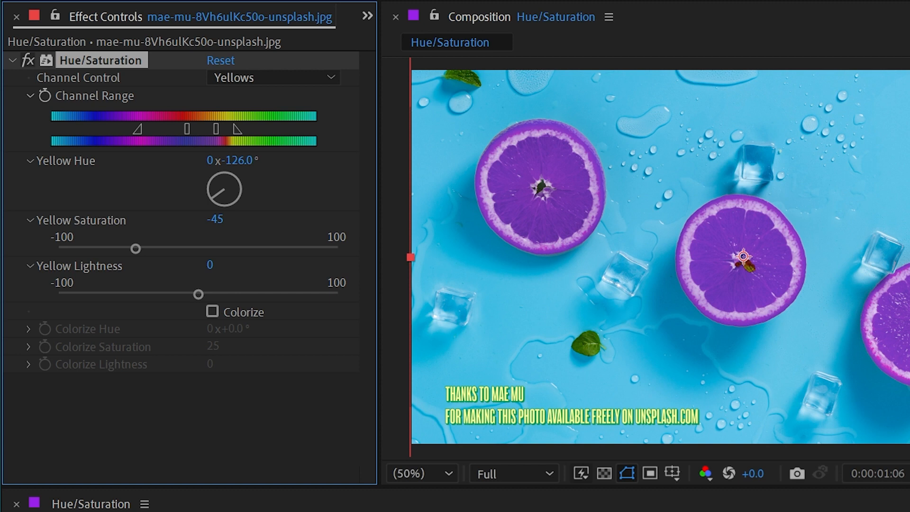
mouse_move(192, 103)
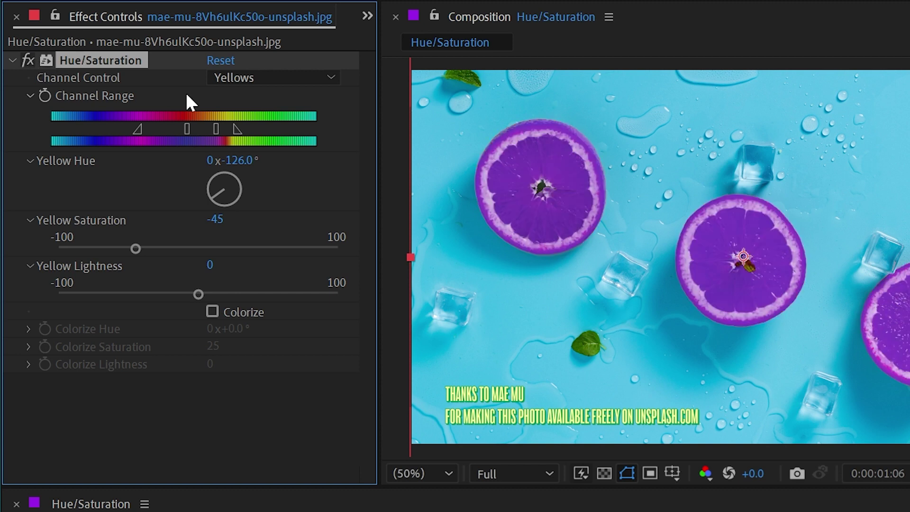
Step: Open the Channel Control list of colour channels
left_click(271, 78)
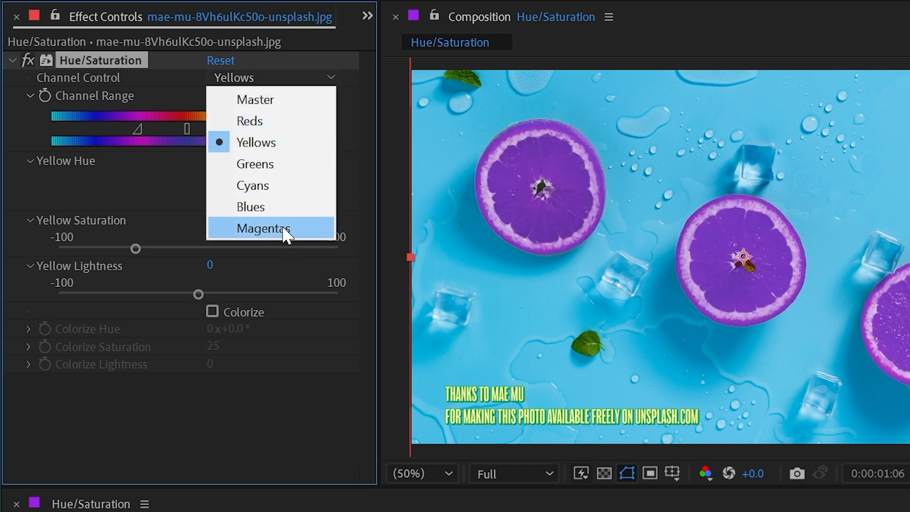